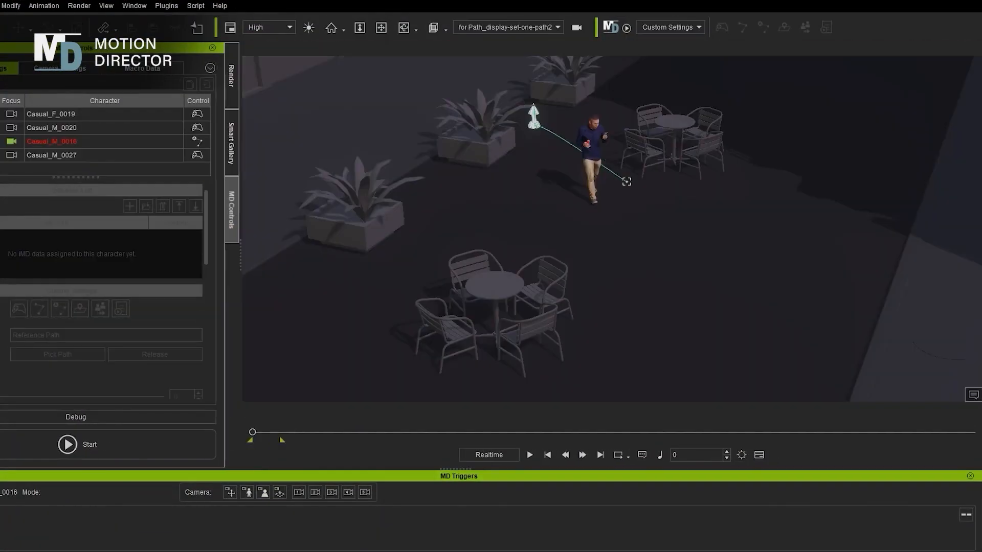
Use Pick Path to set Casual_M_0018's walking route toward the marker near the café tables
left_click(67, 444)
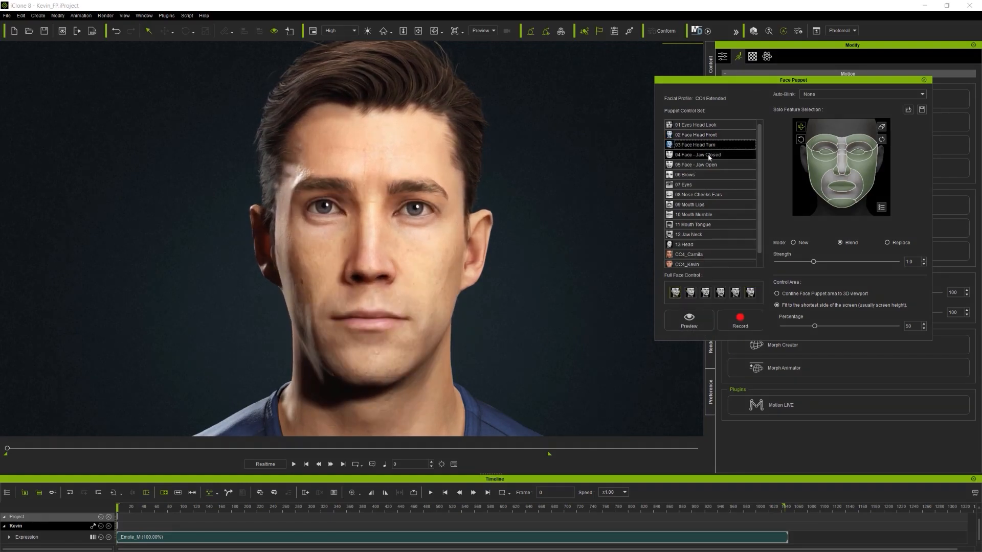
Choose the Face Head Turn control set and start a live puppeteering preview on Kevin
left_click(688, 320)
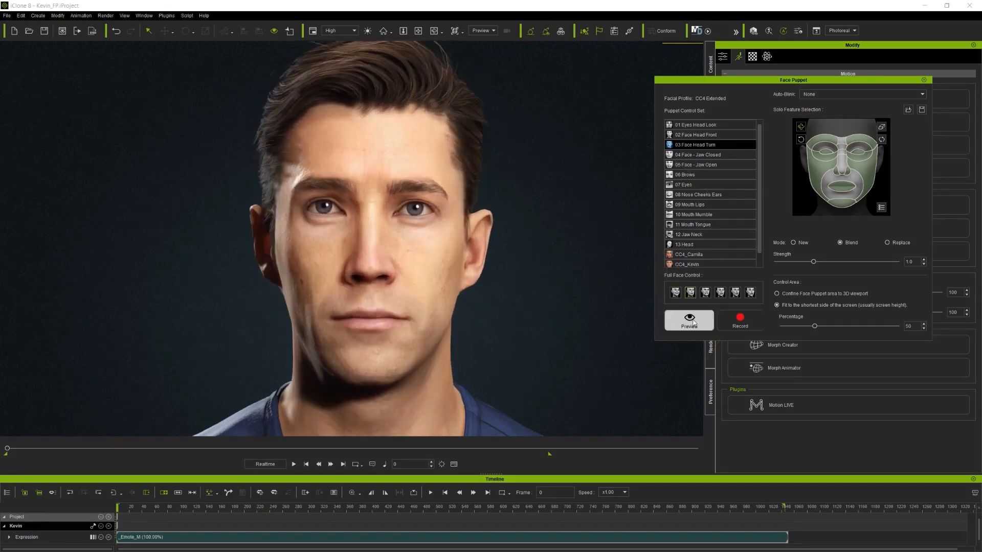
left_click(688, 320)
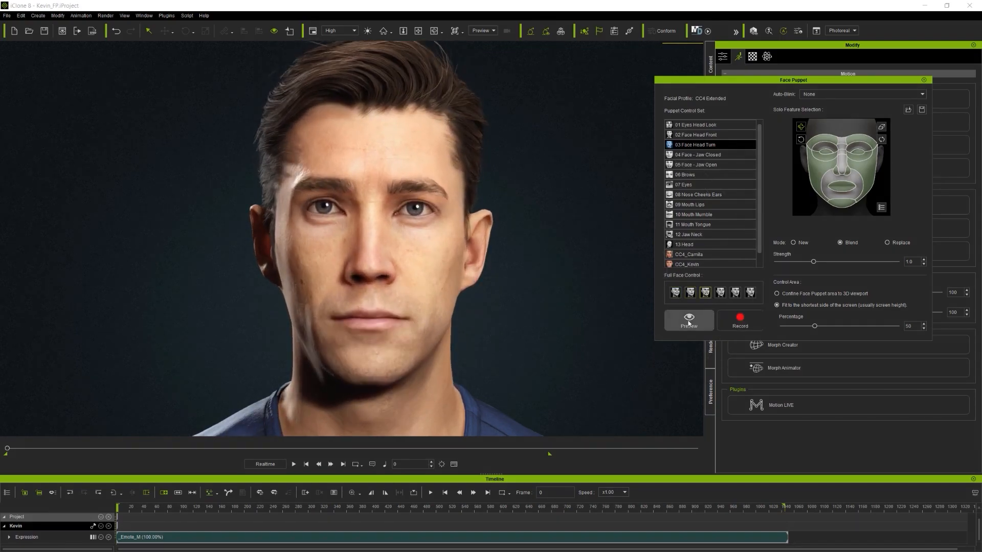
left_click(688, 320)
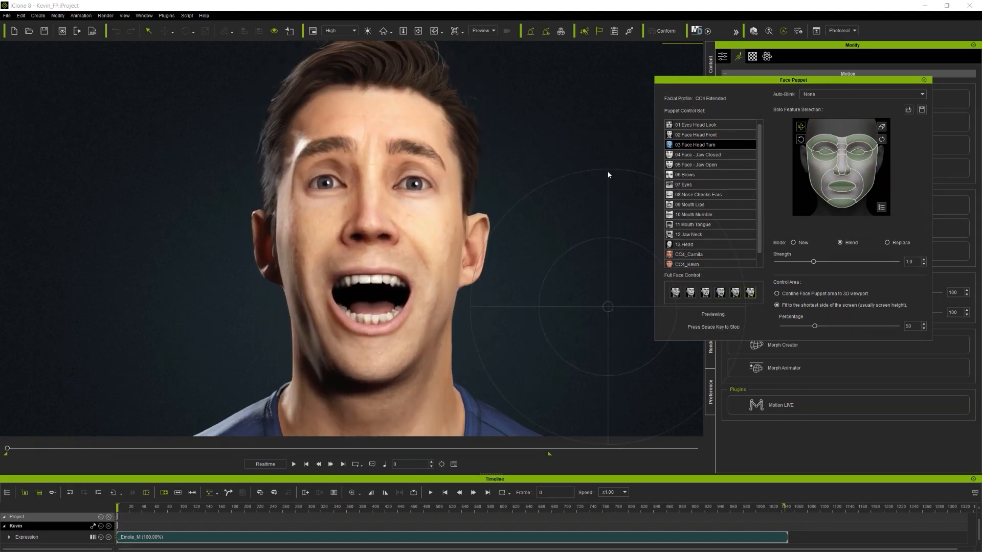
Cycle through Jaw Closed, Jaw Open and Head Front control sets, recording as new motion instead of blending
left_click(696, 154)
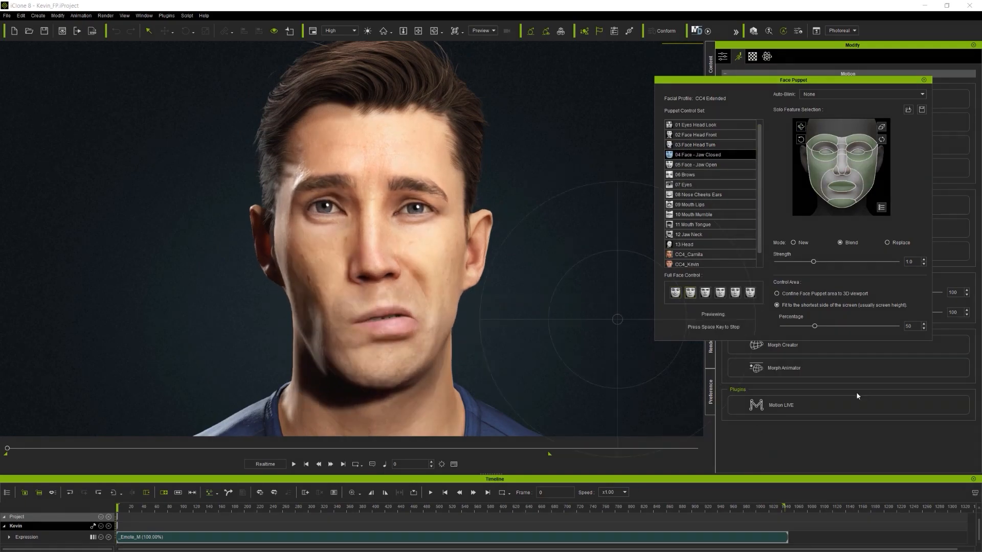
left_click(696, 164)
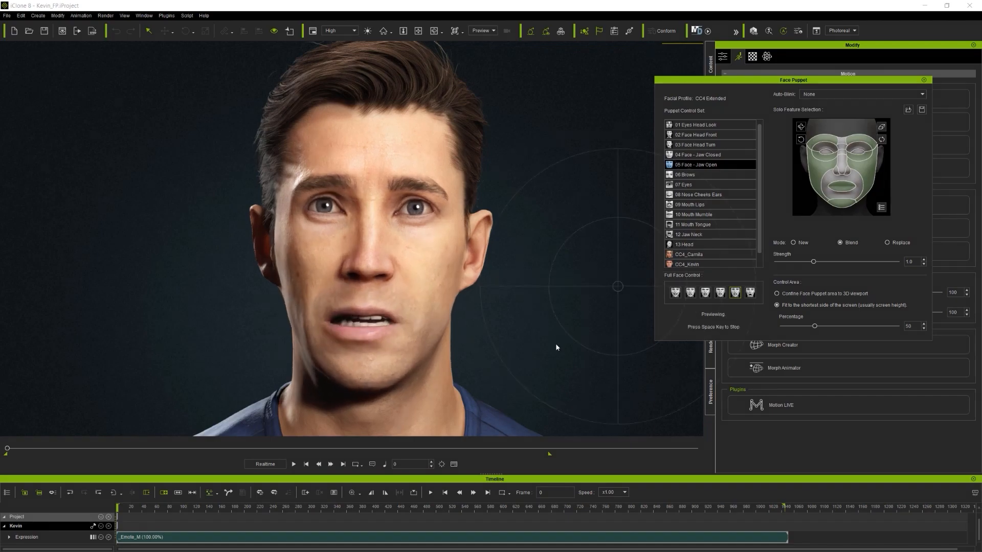
left_click(684, 175)
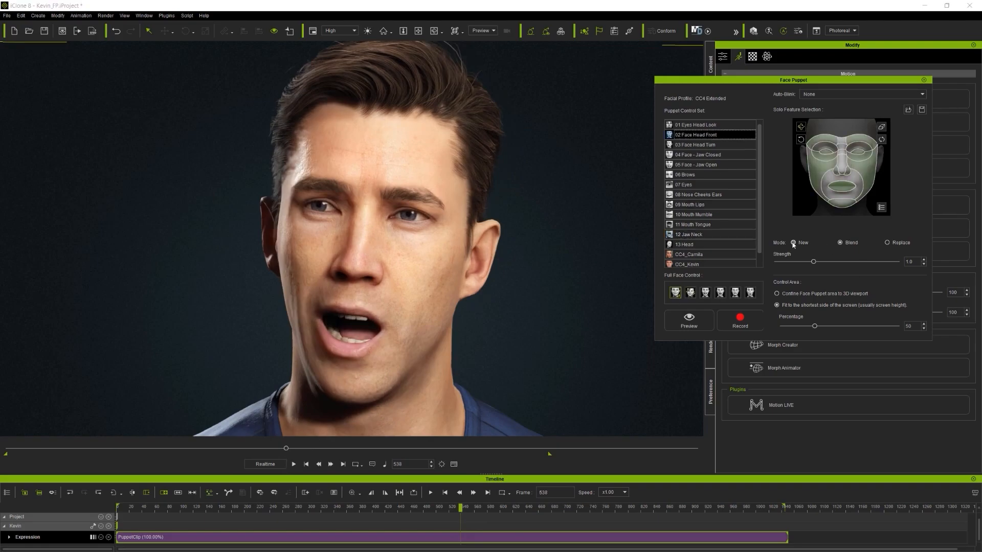
left_click(740, 319)
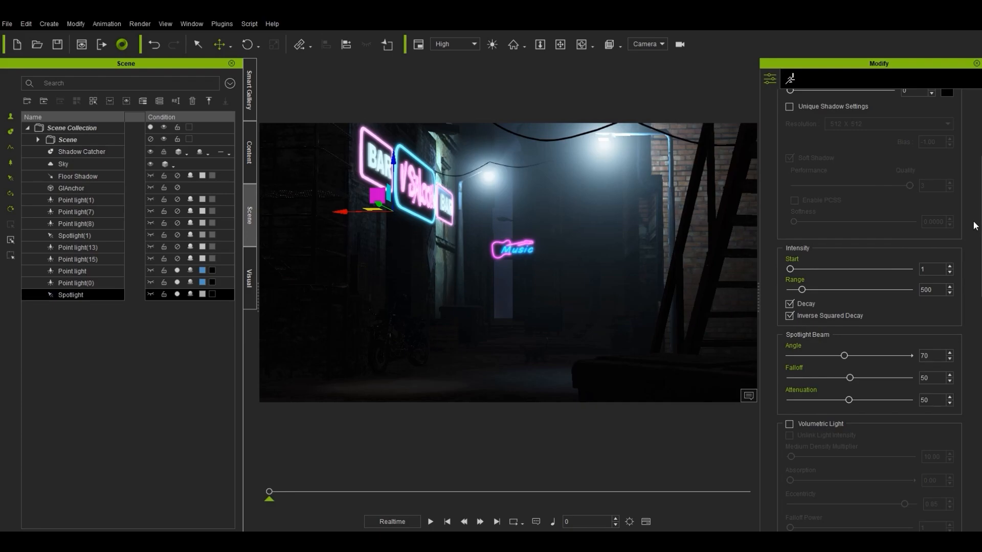
Select the Spotlight in the Scene panel to adjust its intensity, decay and beam settings
left_click(789, 232)
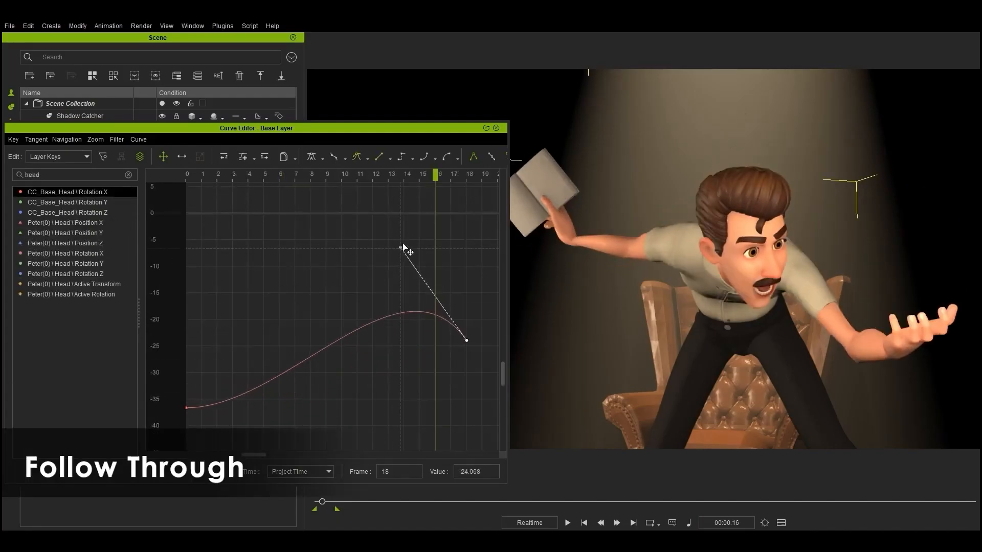
Filter curves by 'arm' and reshape the forearm rotation key's tangent at frame 18 for follow-through
type("arm")
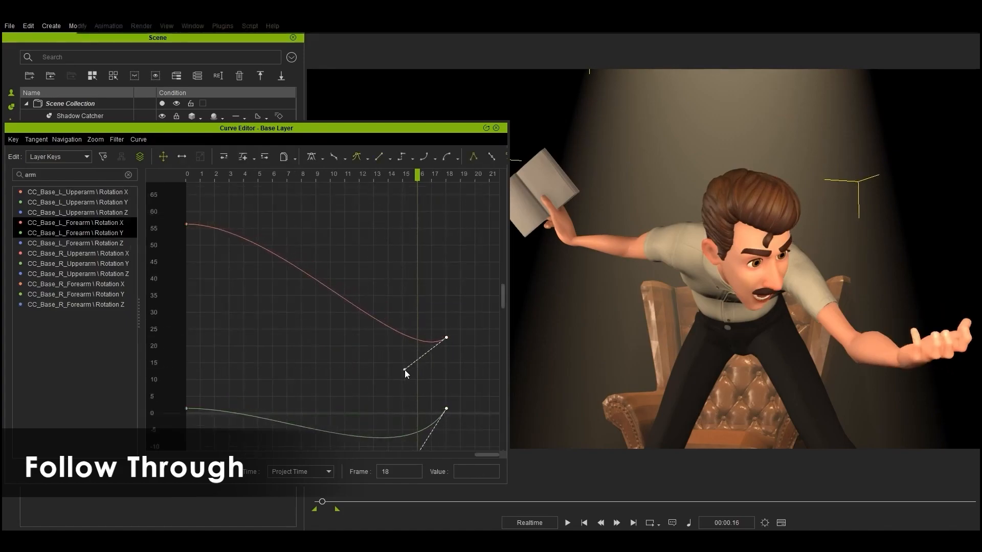
left_click_drag(445, 338, 460, 342)
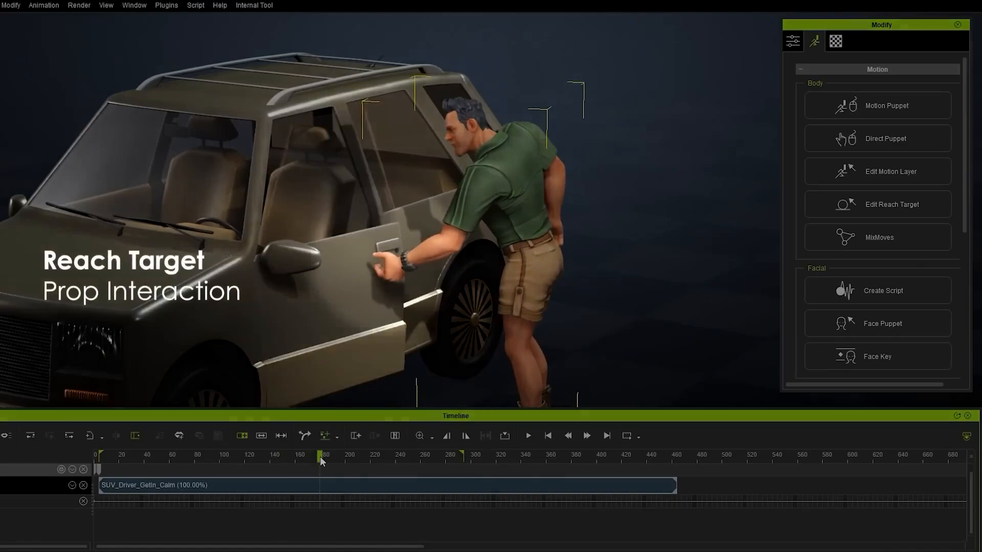
Play back the SUV get-in animation so the driver walks up and grabs the door handle
left_click(528, 436)
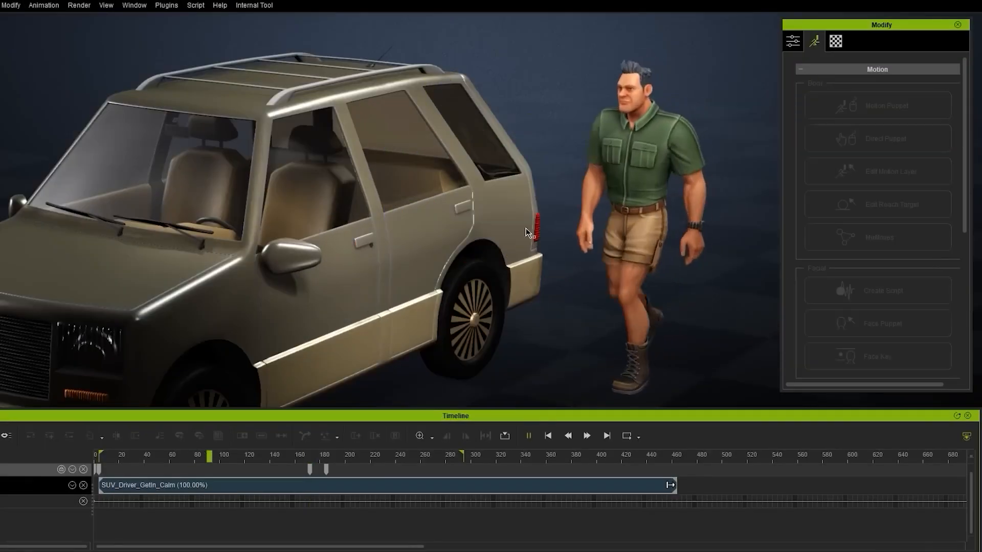